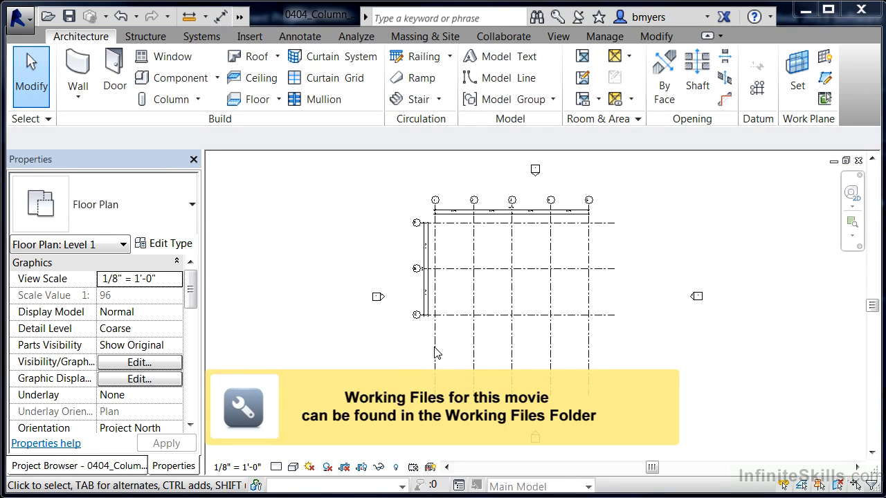
{"action": "mouse_move", "coordinate": [388, 366]}
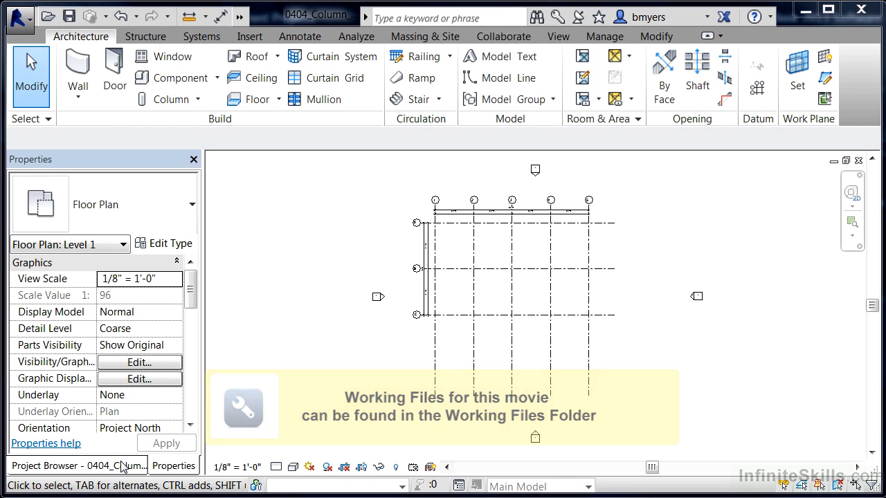
Switch the side palette from Properties to the Project Browser view list.
{"action": "left_click", "coordinate": [76, 465]}
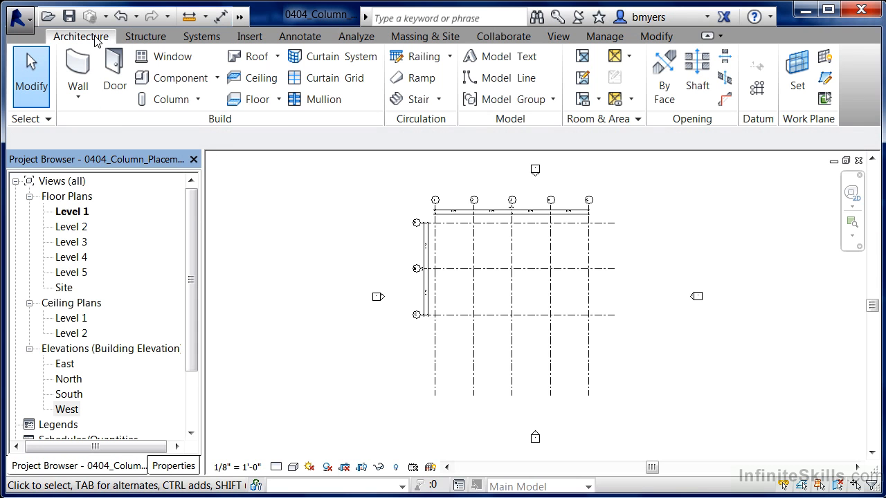
{"action": "mouse_move", "coordinate": [166, 99]}
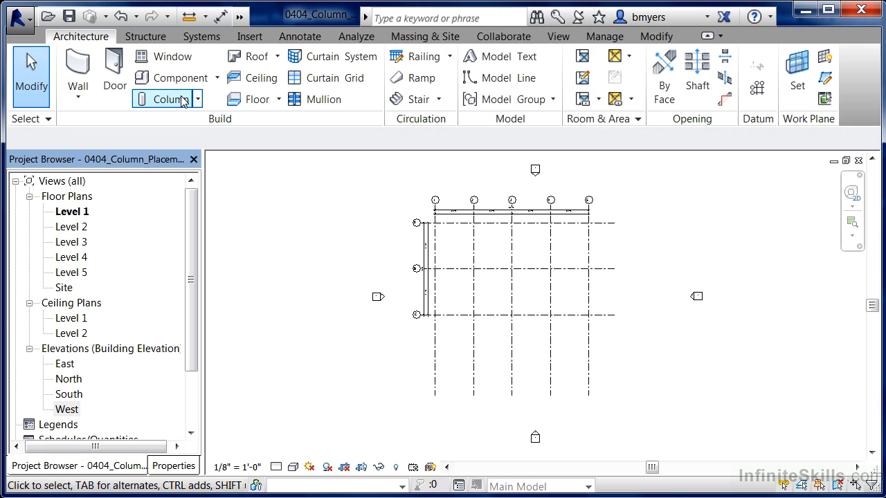
Choose Column: Architectural from the Architecture tab's Column drop-down.
{"action": "left_click", "coordinate": [197, 99]}
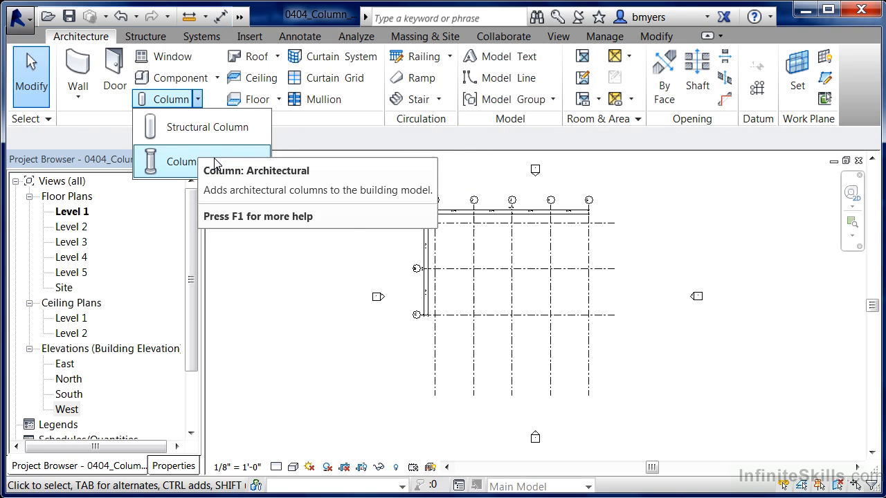
{"action": "left_click", "coordinate": [182, 161]}
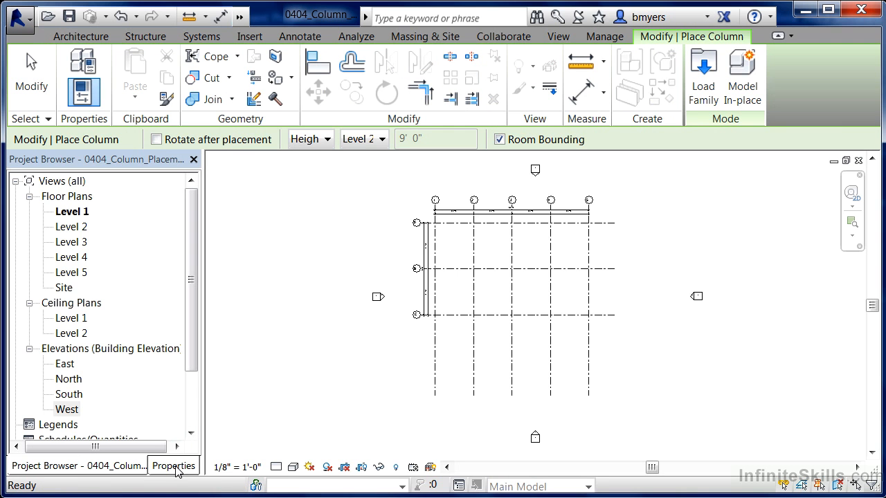
Set the column type to Round Column 12" Diameter in Properties.
{"action": "left_click", "coordinate": [173, 466]}
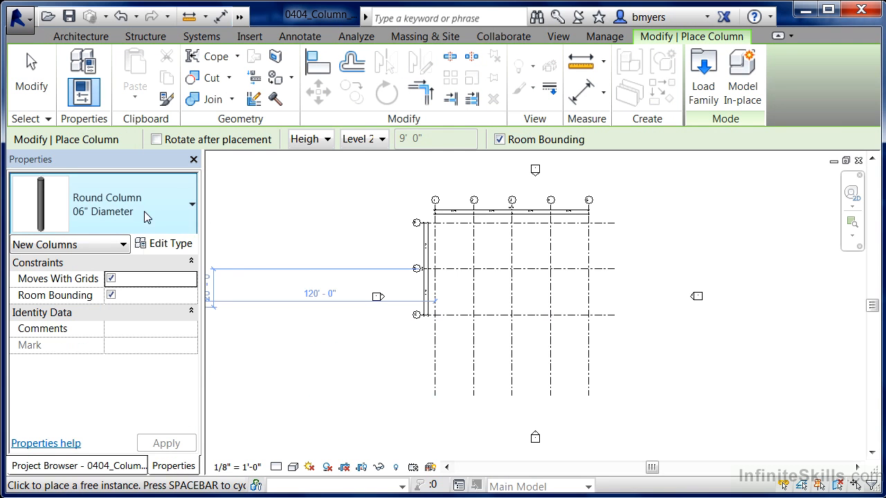
{"action": "mouse_move", "coordinate": [163, 216]}
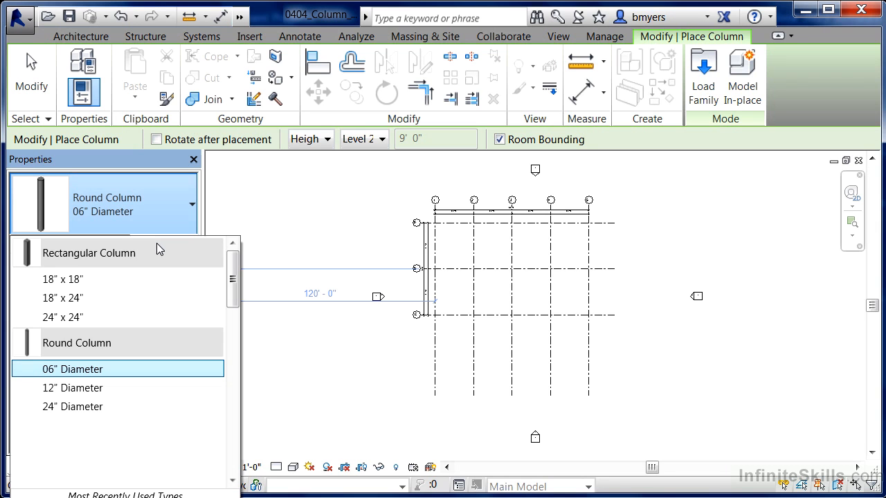
{"action": "mouse_move", "coordinate": [63, 317]}
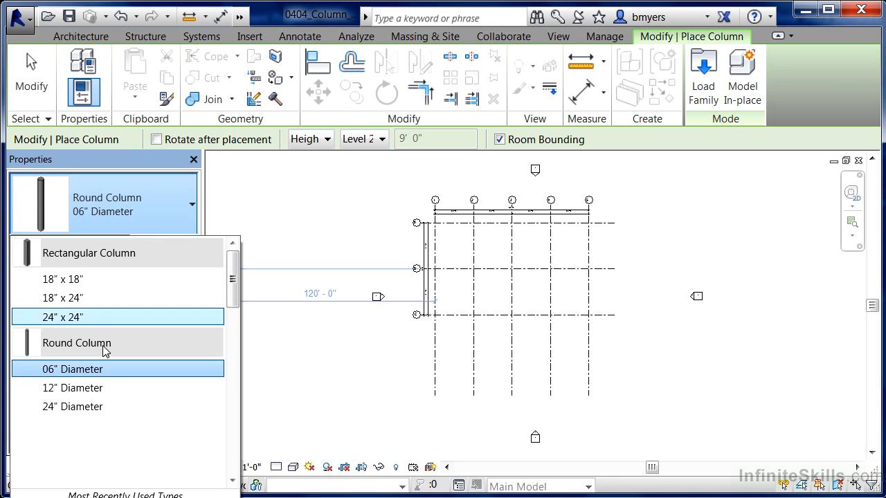
{"action": "mouse_move", "coordinate": [73, 388]}
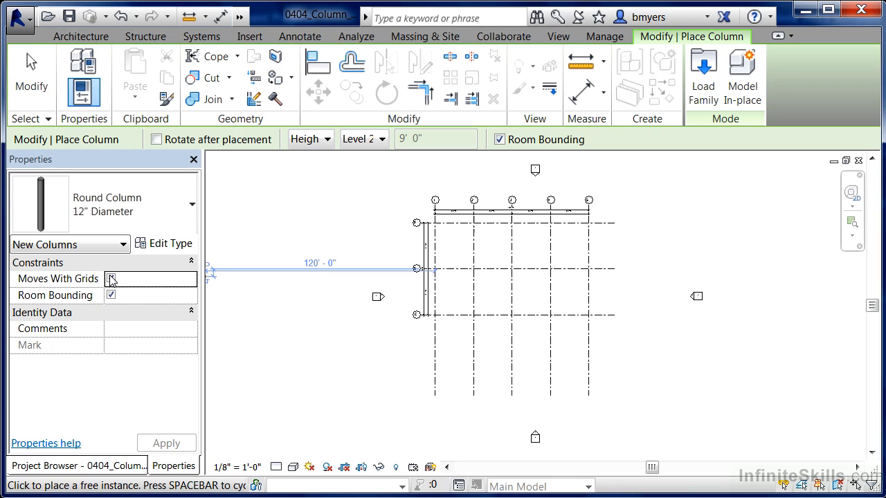
{"action": "left_click", "coordinate": [110, 278]}
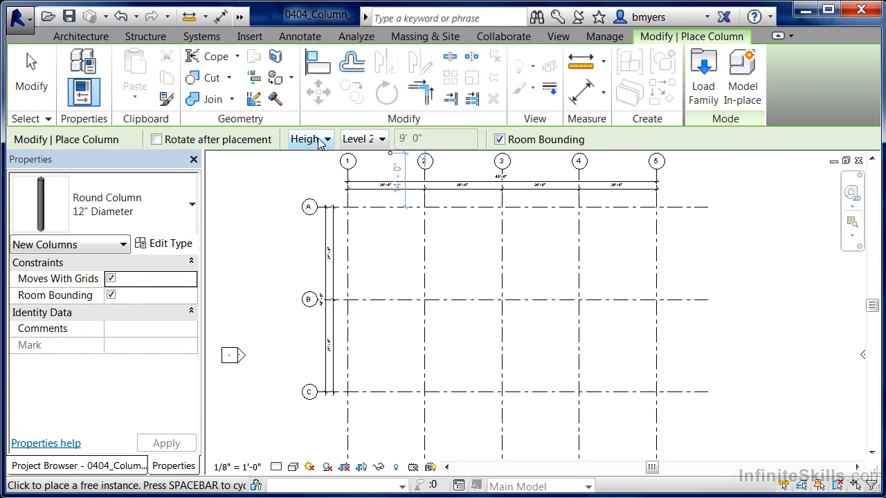
Set the column options to Height with Level 2 as the top constraint.
{"action": "left_click", "coordinate": [327, 139]}
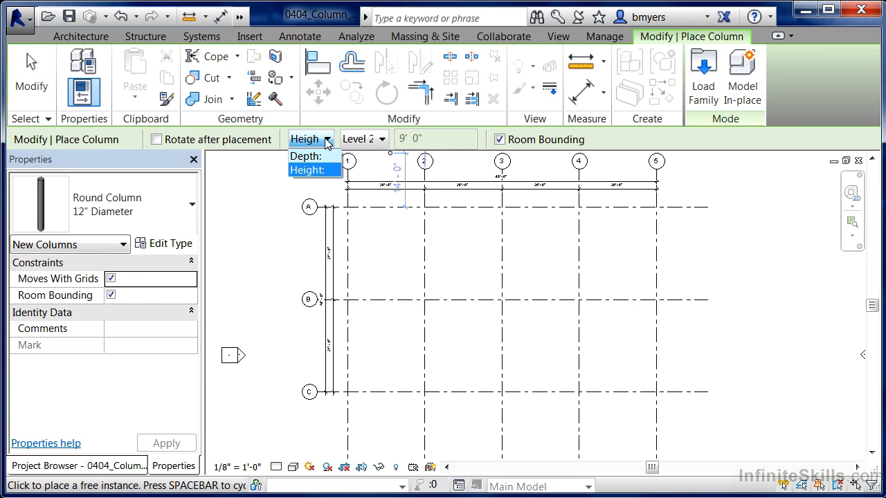
{"action": "mouse_move", "coordinate": [387, 132]}
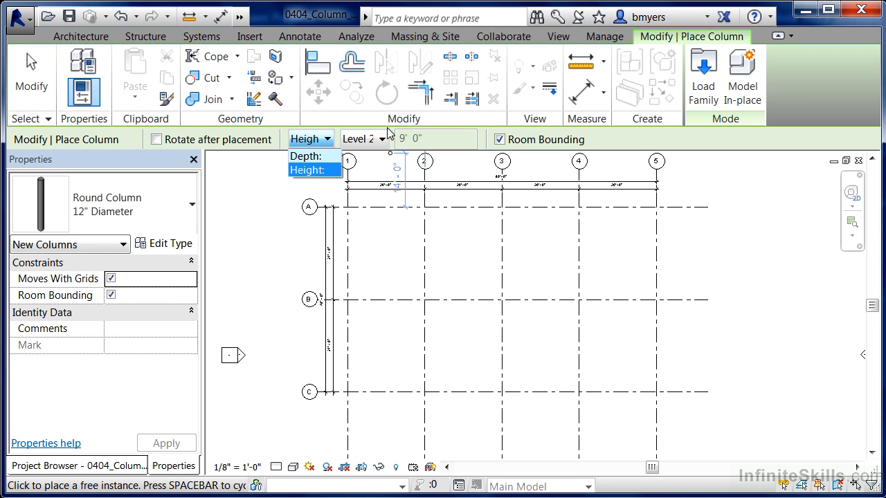
{"action": "left_click", "coordinate": [315, 170]}
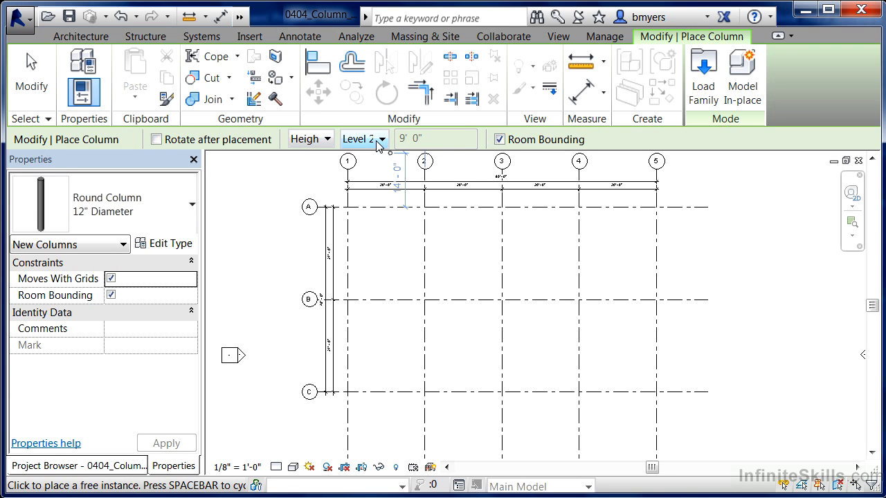
{"action": "left_click", "coordinate": [381, 139]}
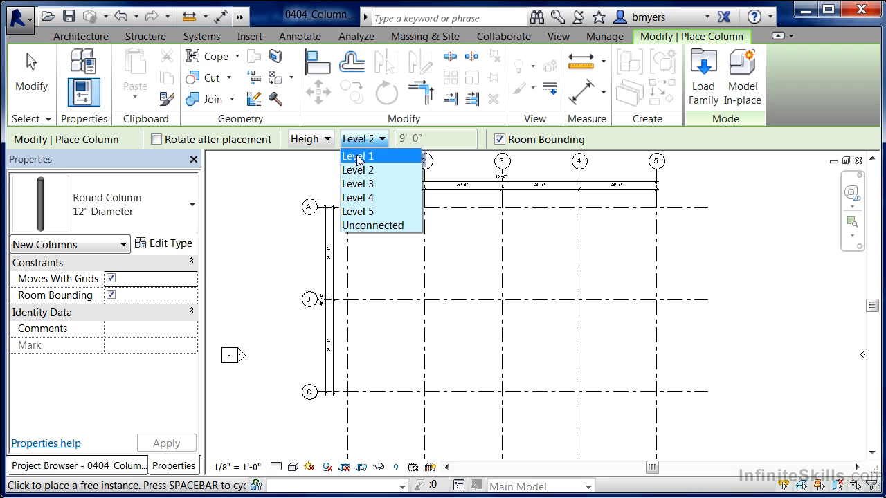
{"action": "mouse_move", "coordinate": [372, 225]}
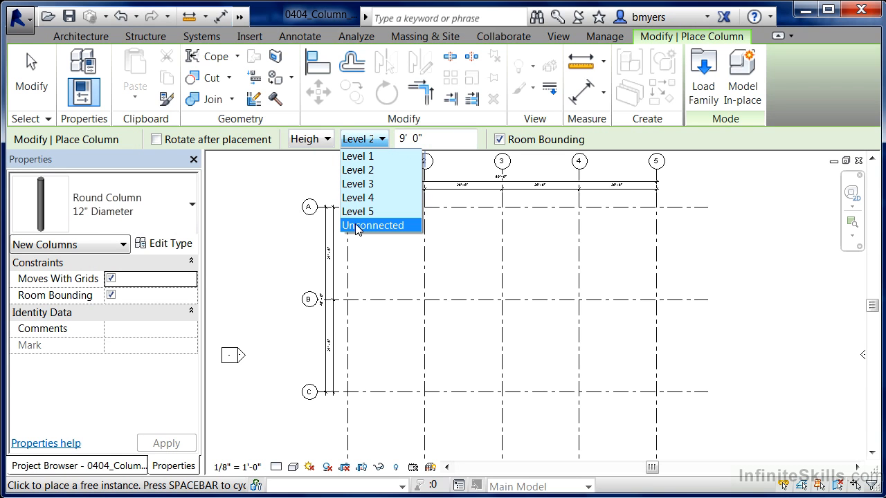
{"action": "mouse_move", "coordinate": [358, 170]}
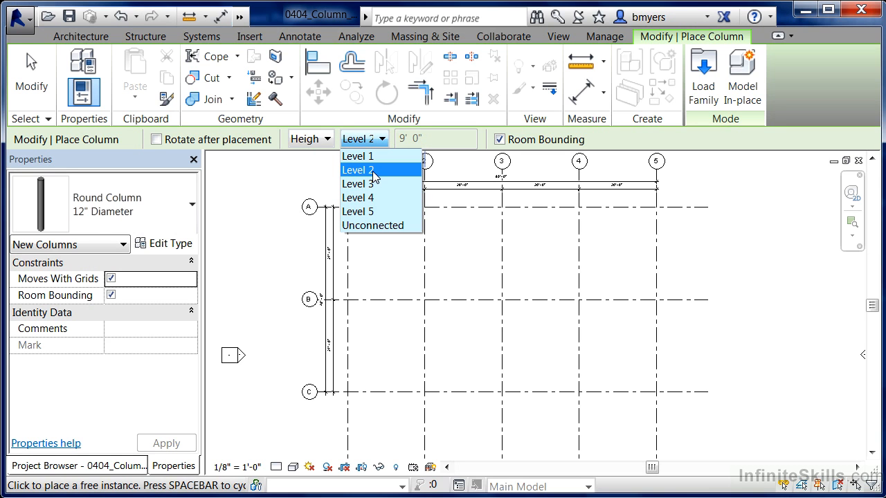
{"action": "left_click", "coordinate": [359, 170]}
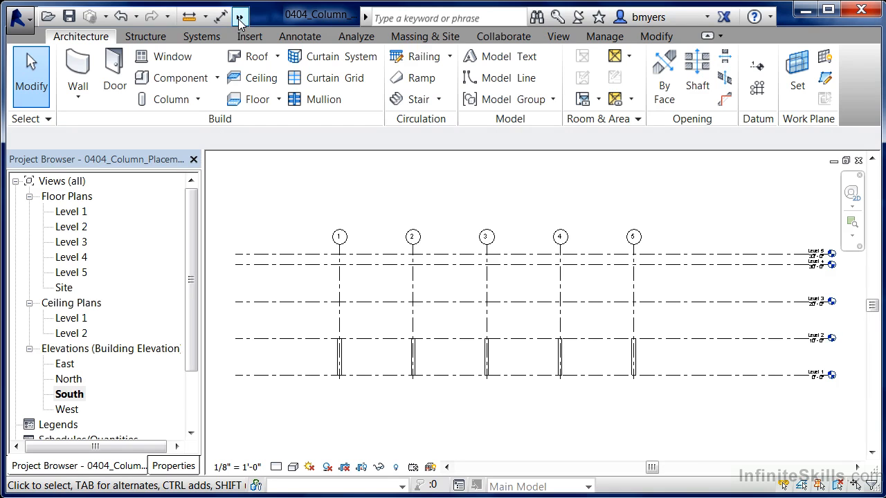
Switch to the Default 3D View from the Quick Access Toolbar.
{"action": "left_click", "coordinate": [239, 15]}
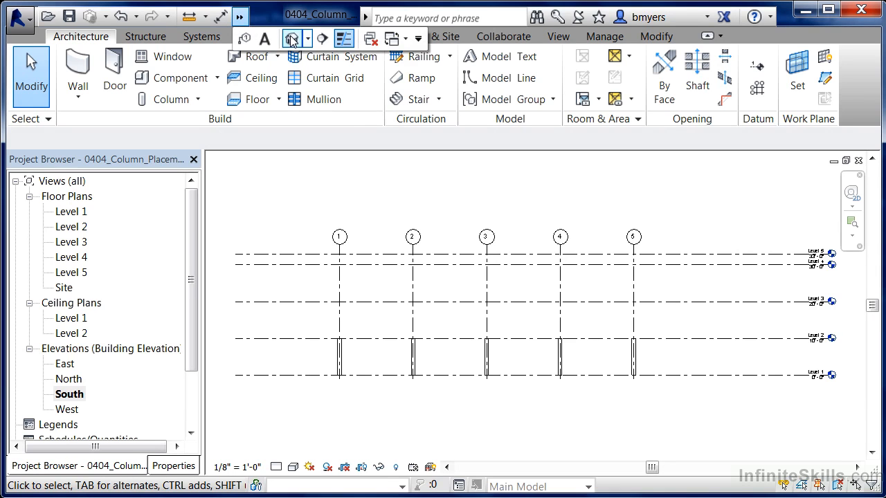
{"action": "mouse_move", "coordinate": [292, 38]}
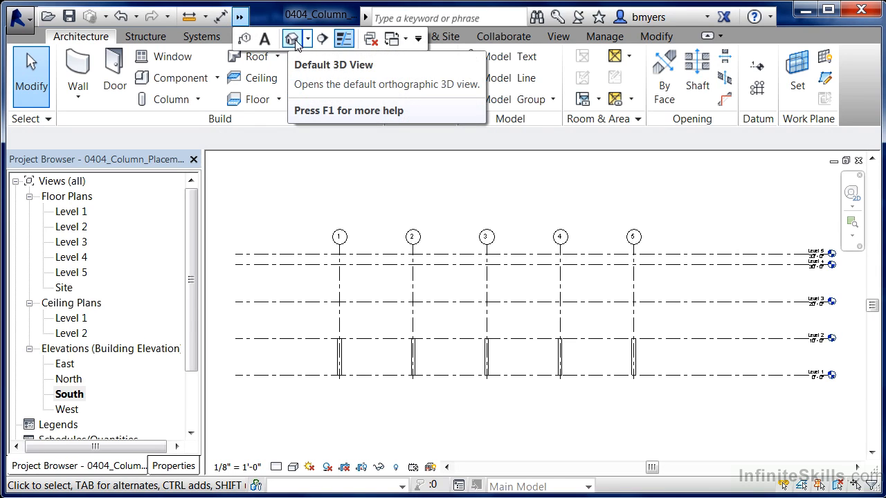
{"action": "left_click", "coordinate": [291, 38]}
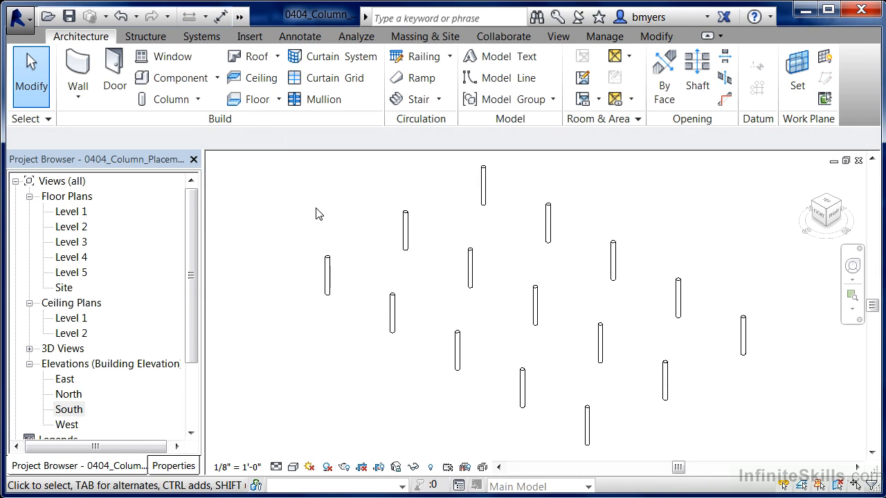
{"action": "mouse_move", "coordinate": [277, 344]}
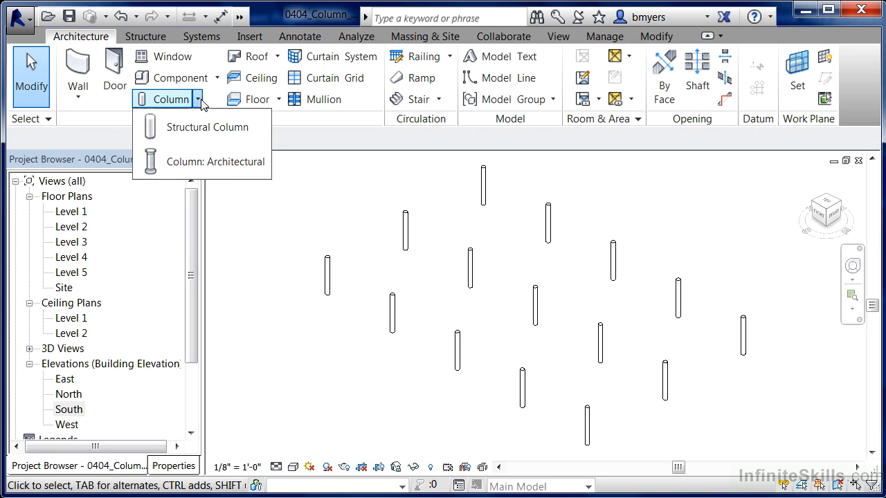
Open the column type list to pick an architectural column in the 3D view.
{"action": "left_click", "coordinate": [216, 161]}
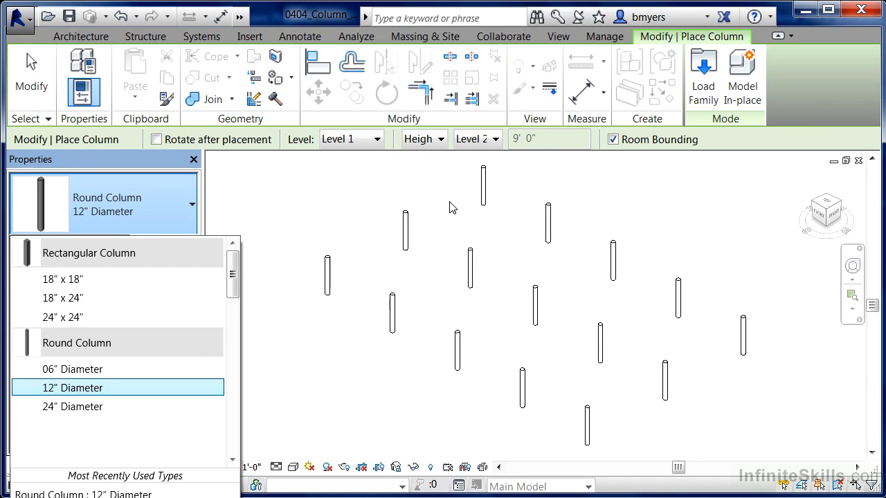
{"action": "mouse_move", "coordinate": [312, 293]}
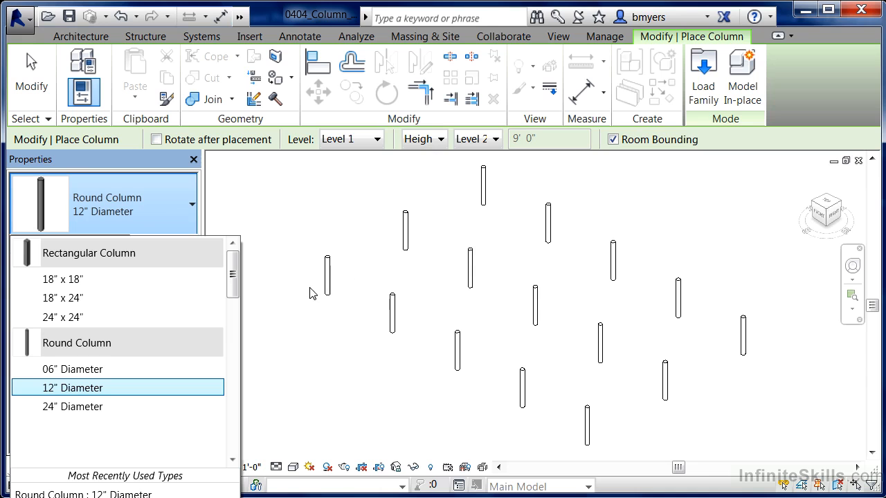
{"action": "mouse_move", "coordinate": [492, 127]}
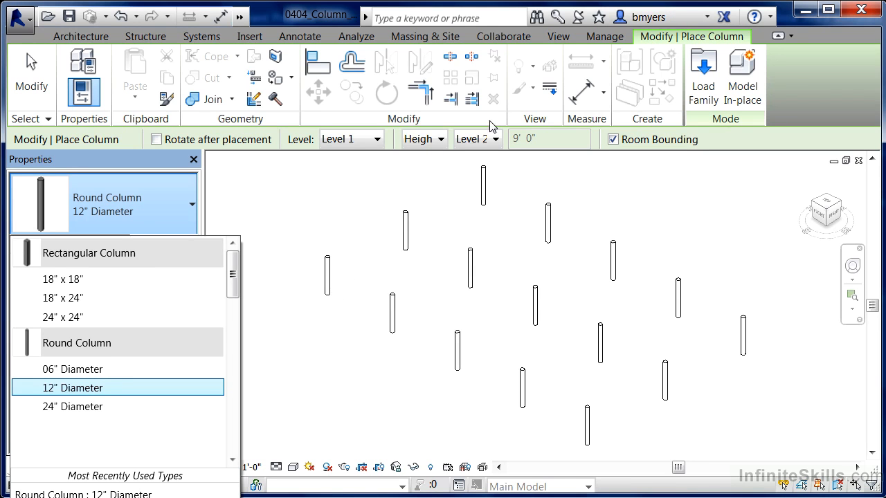
{"action": "mouse_move", "coordinate": [466, 155]}
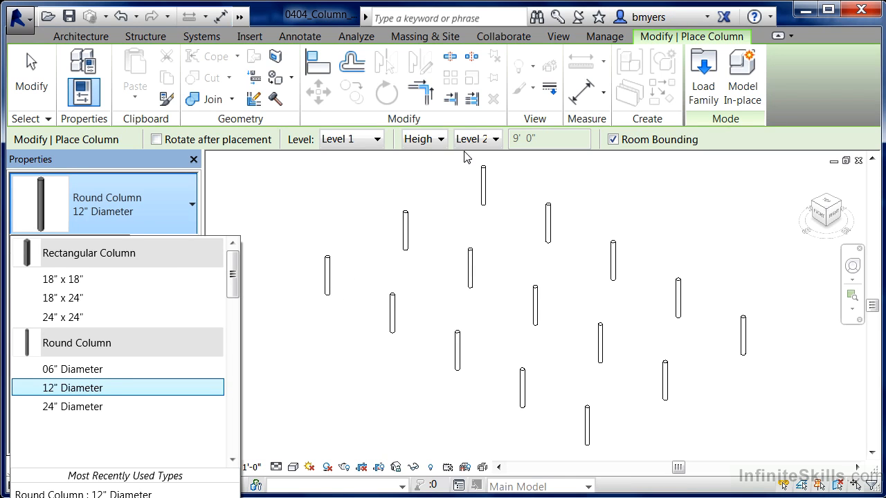
{"action": "mouse_move", "coordinate": [733, 149]}
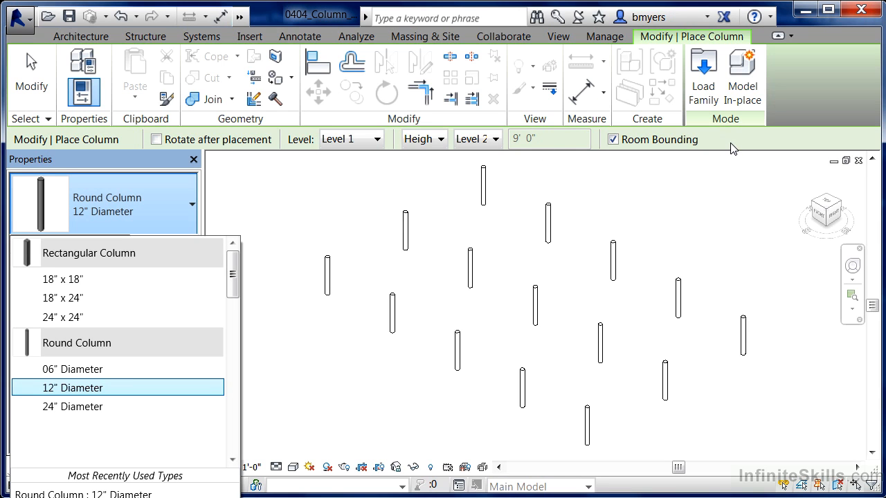